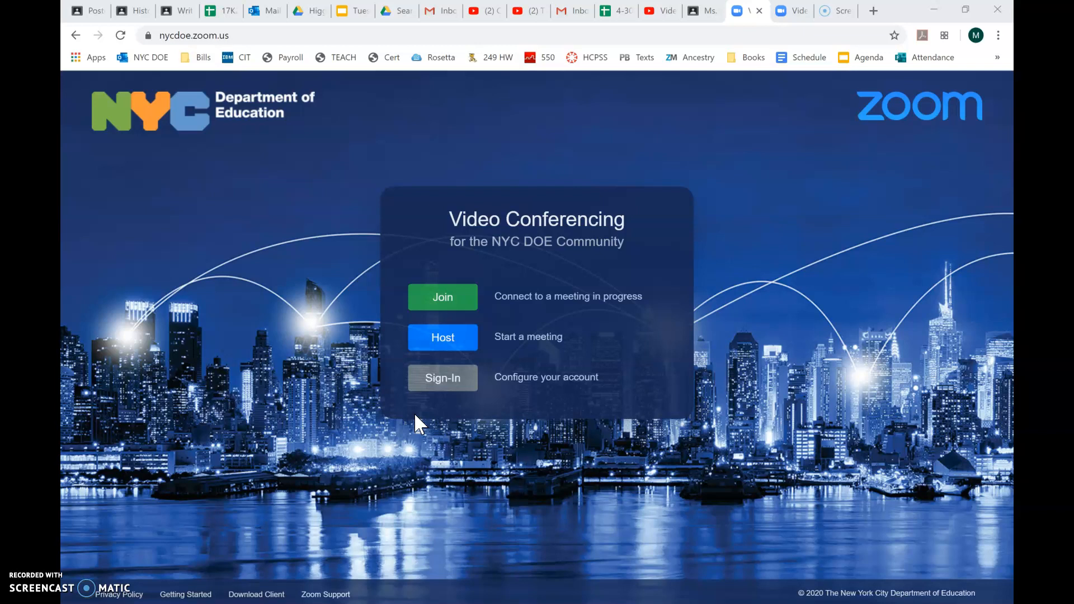
- Reach the DOE account sign-in page from the nycdoe.zoom.us home page
click(190, 106)
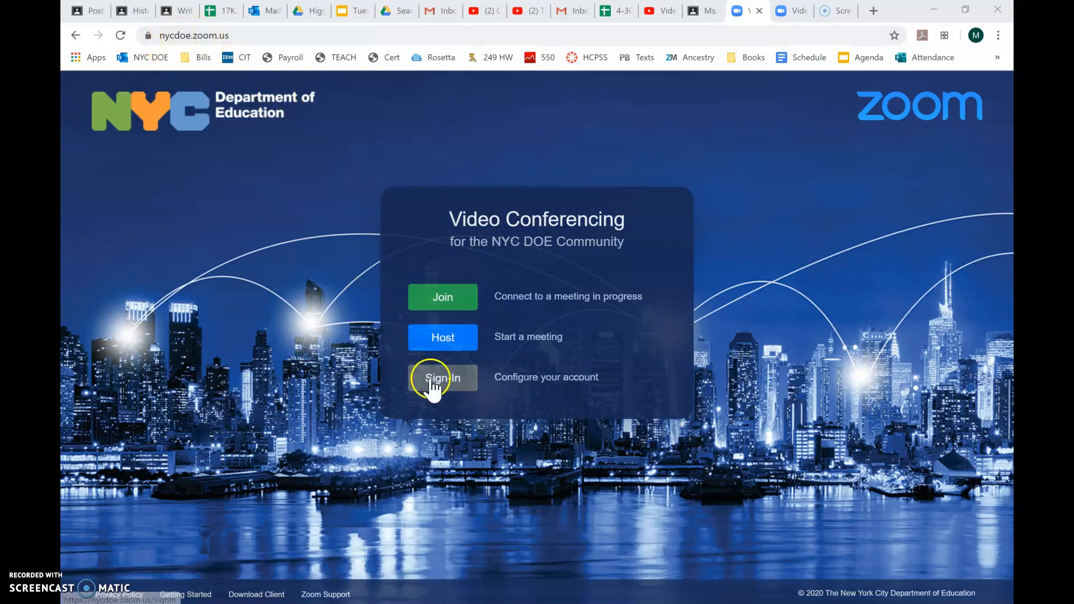
click(442, 378)
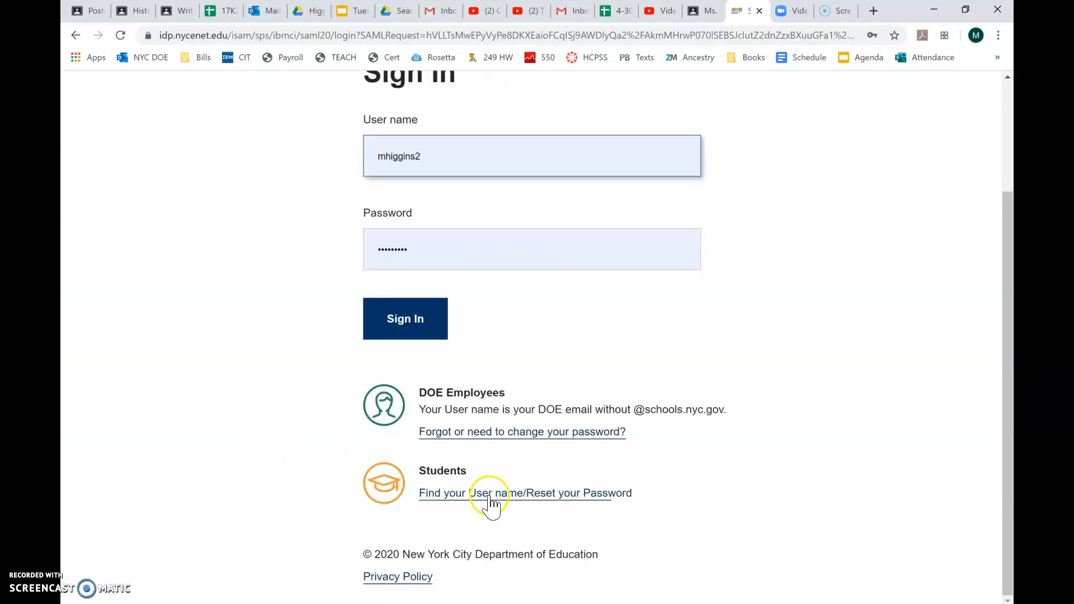
click(491, 493)
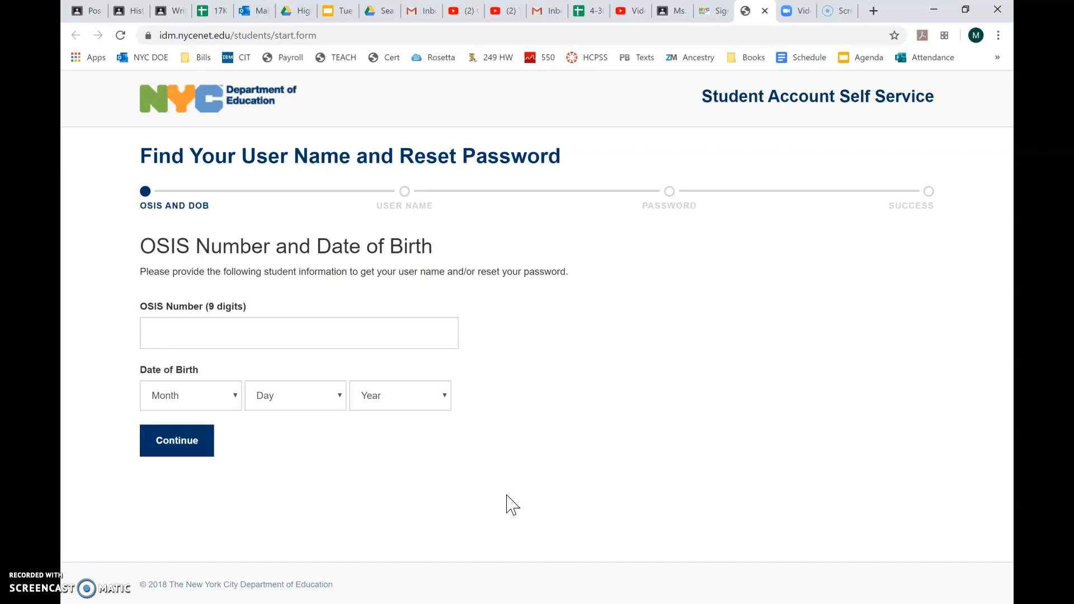
click(234, 334)
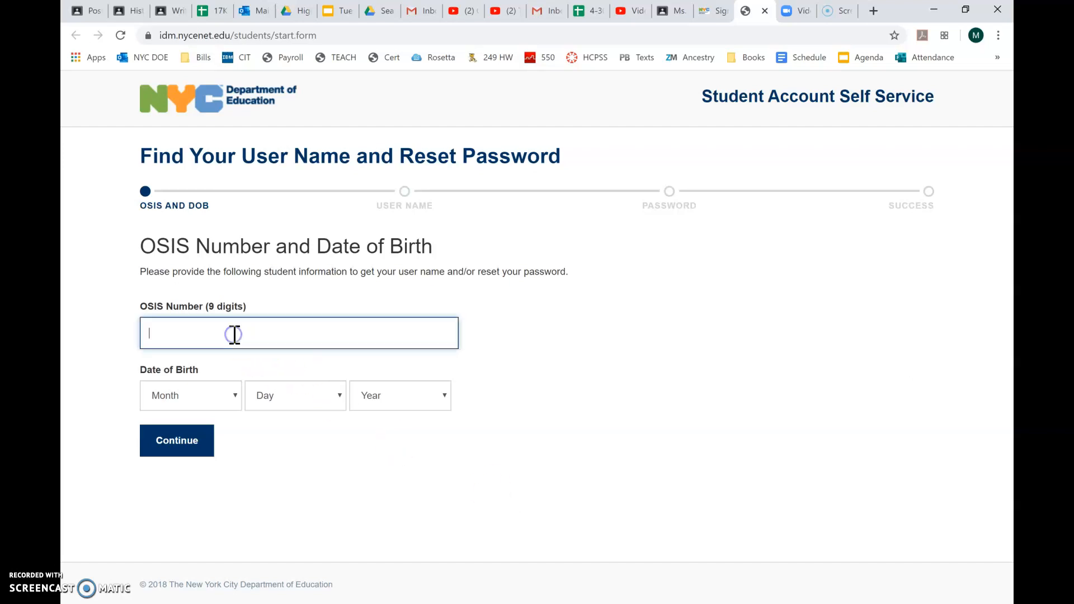
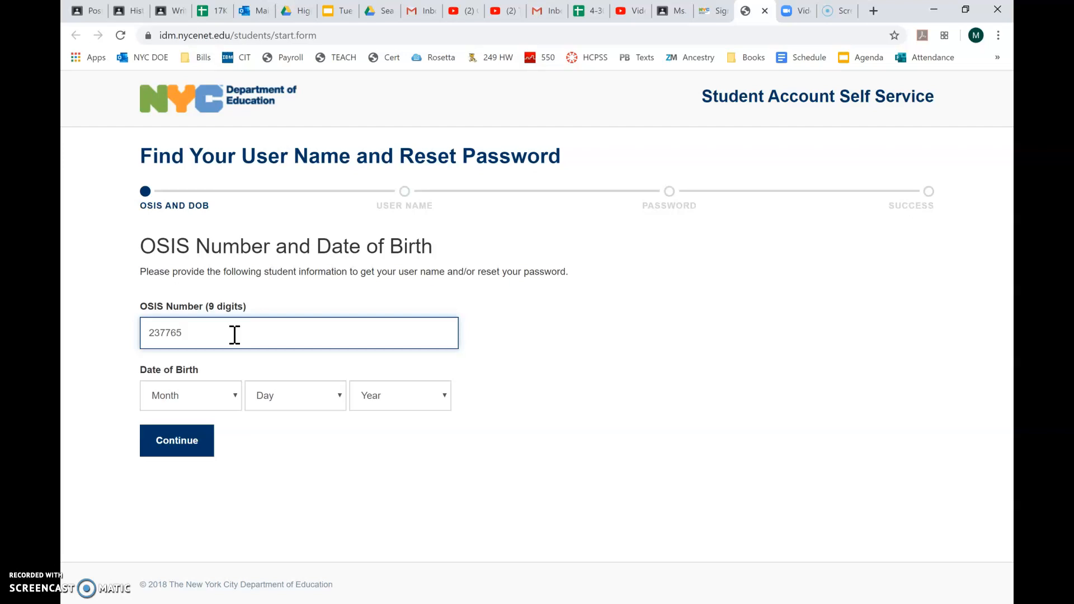
click(191, 396)
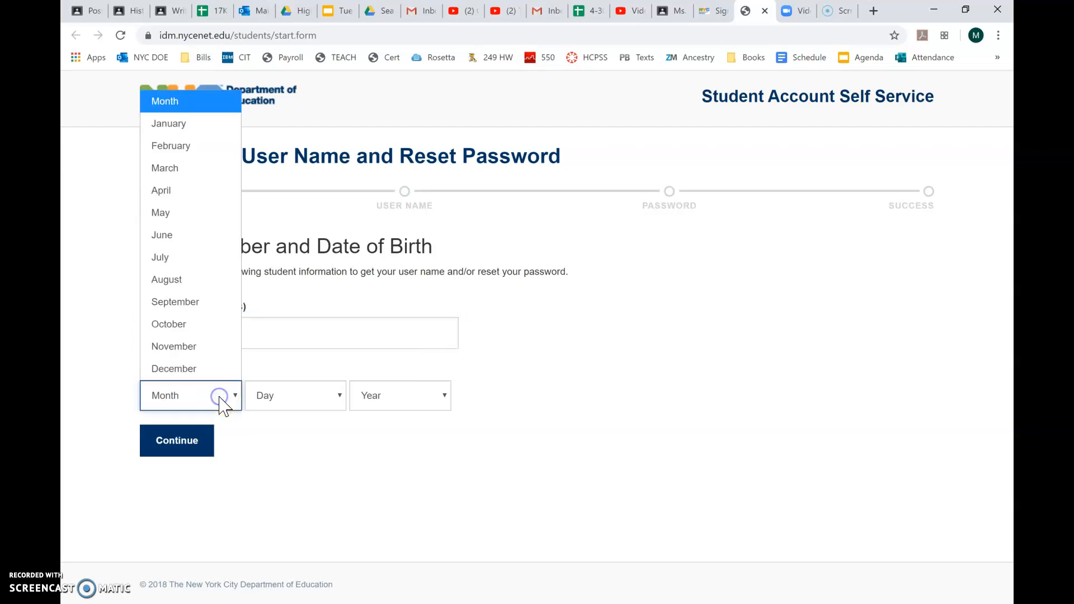
click(295, 395)
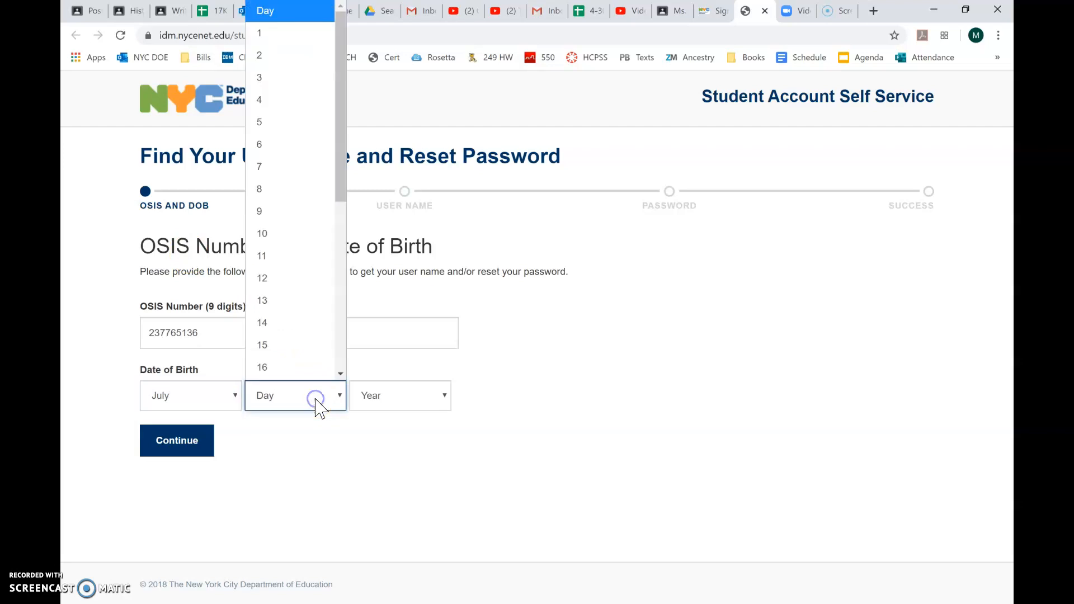
mouse_move(315, 166)
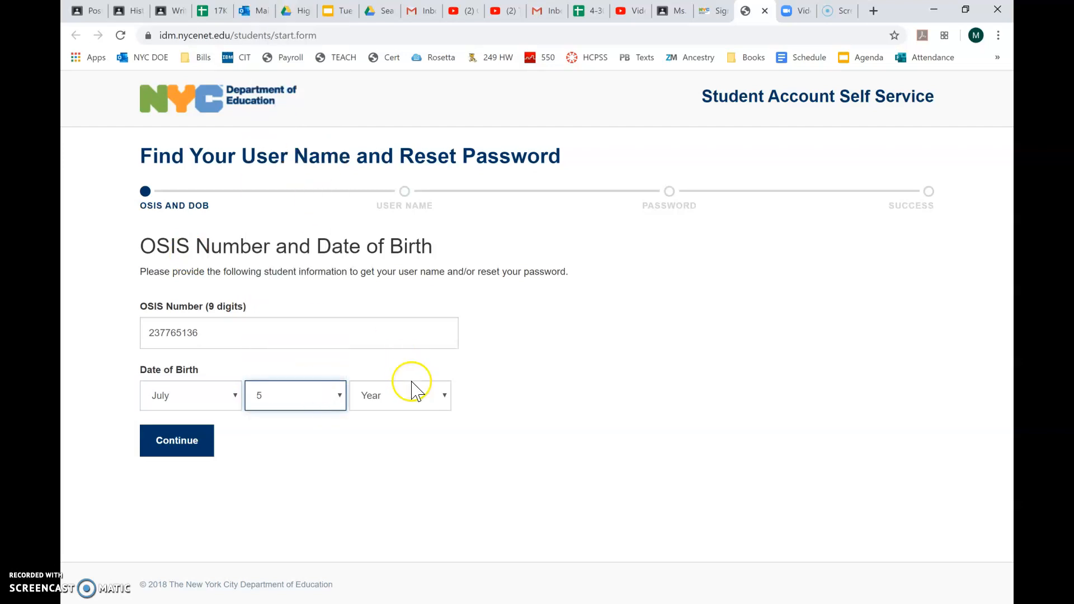
click(400, 395)
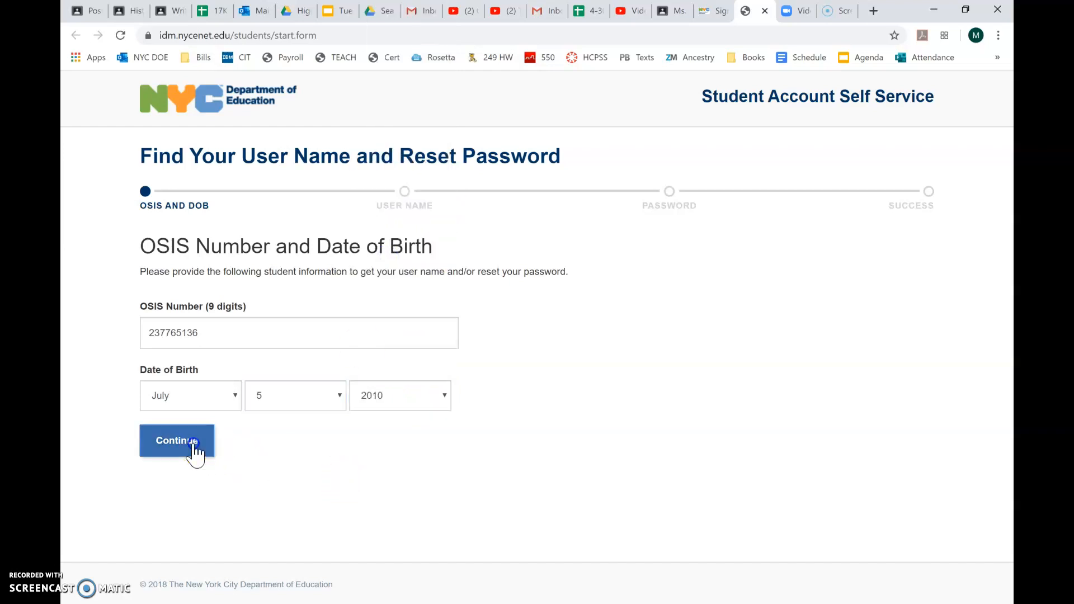
click(177, 441)
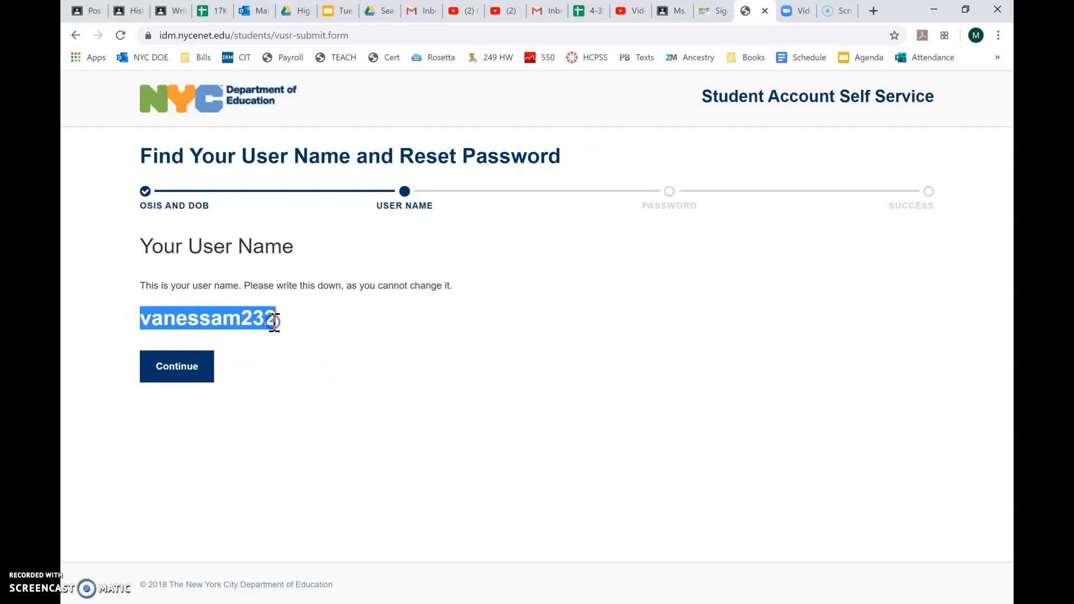
mouse_move(246, 328)
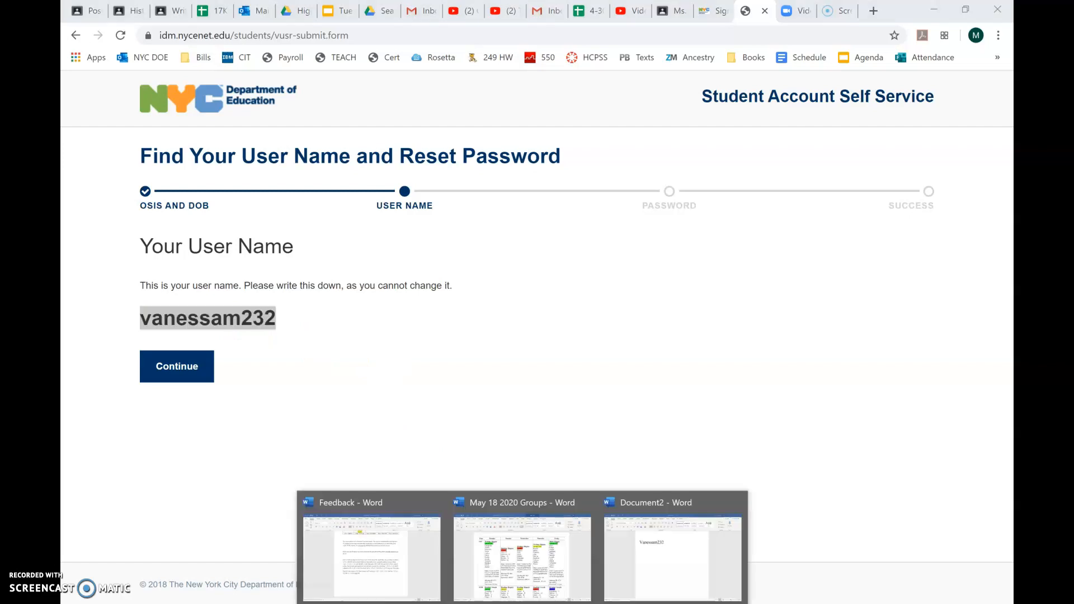
click(660, 560)
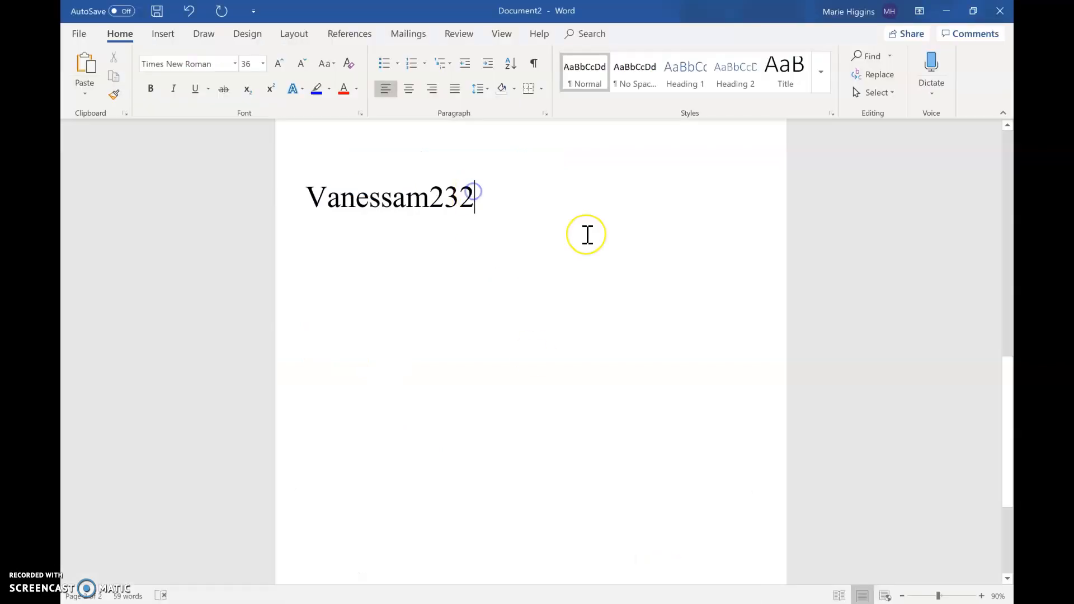
text(@)
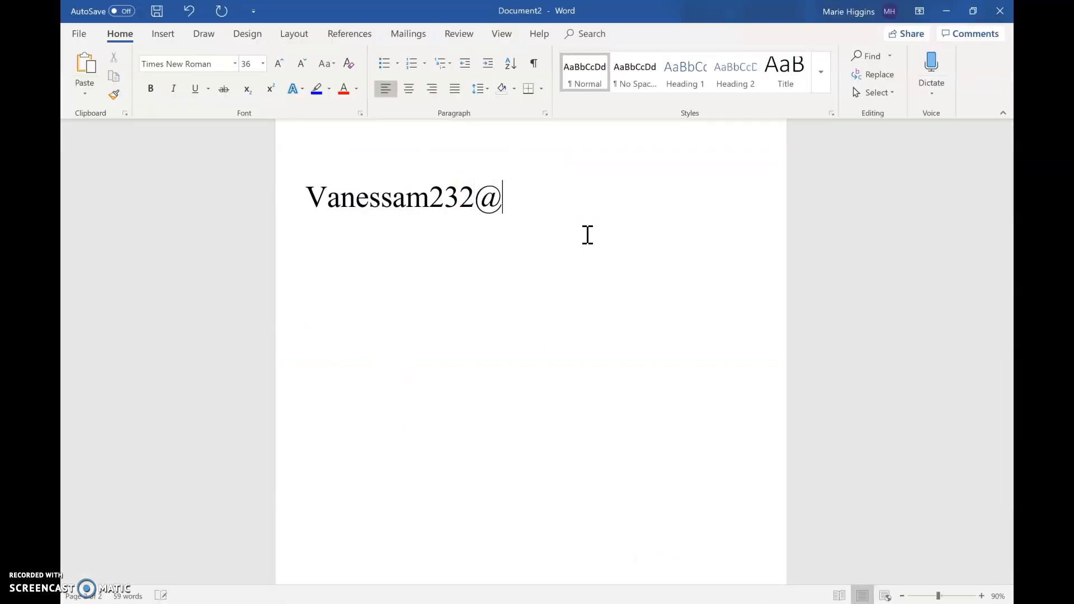
text(nycstu)
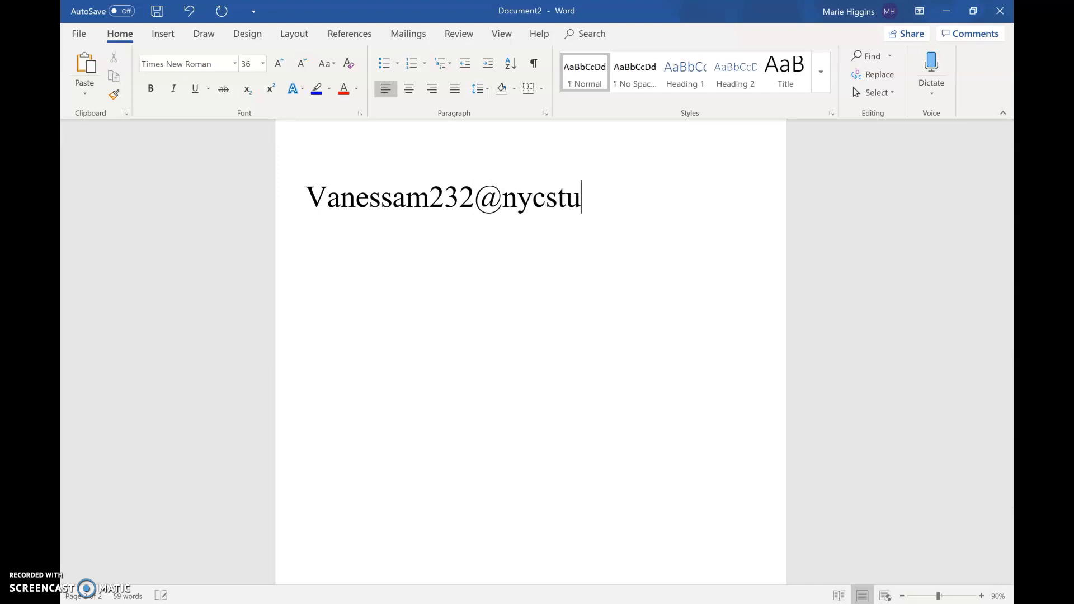
text(dents.)
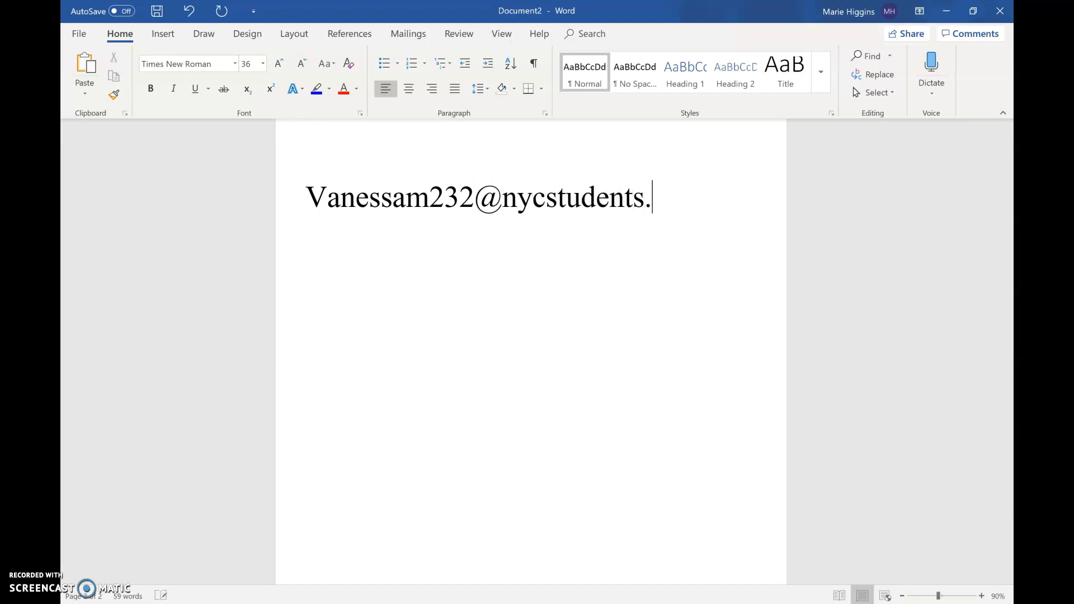
text(net)
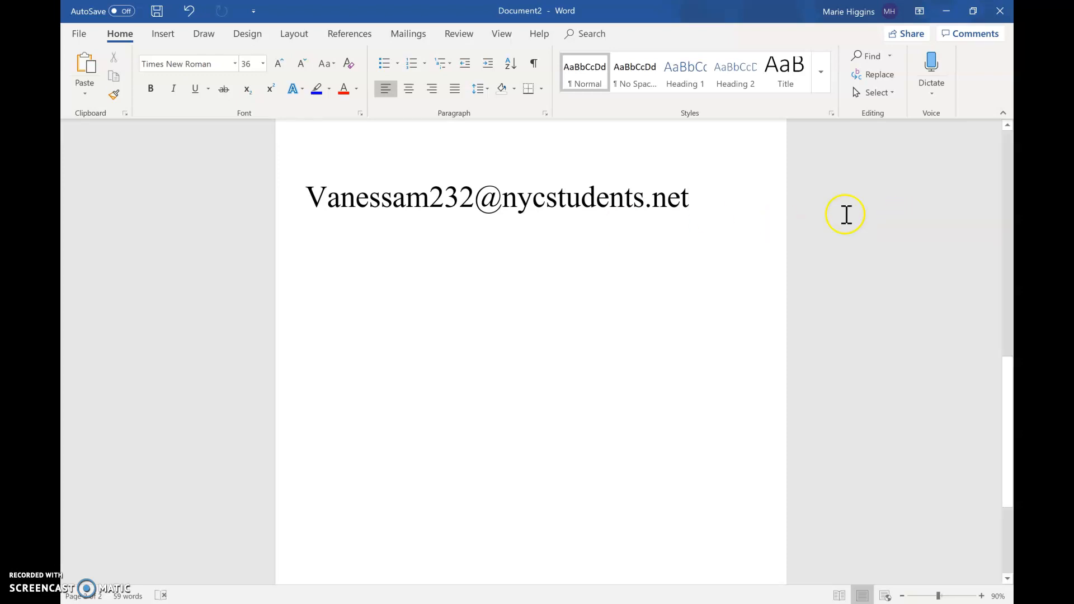
drag(475, 198, 689, 198)
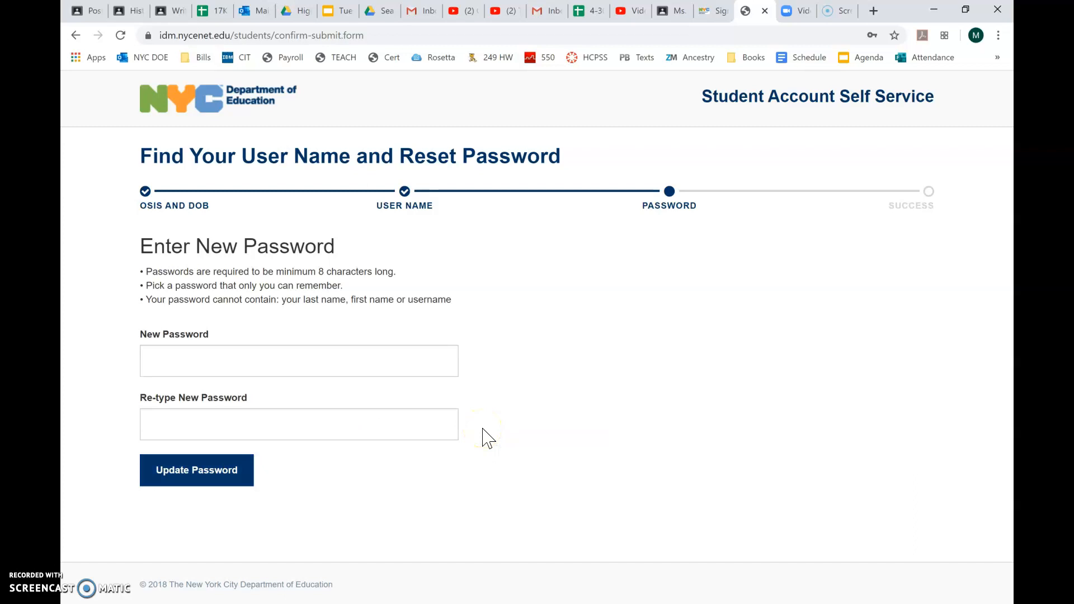
mouse_move(664, 261)
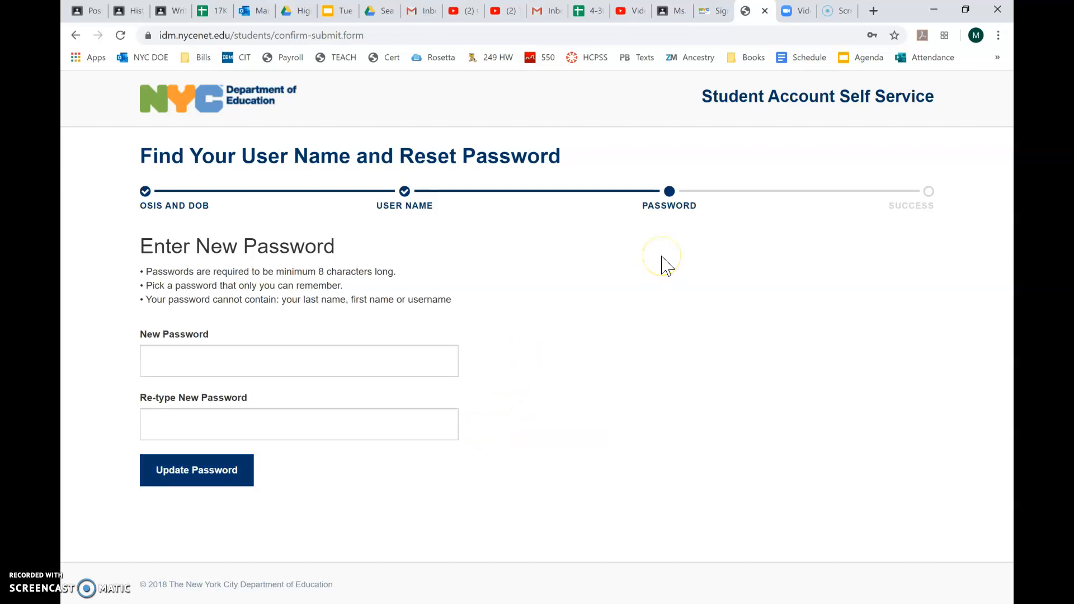
click(664, 11)
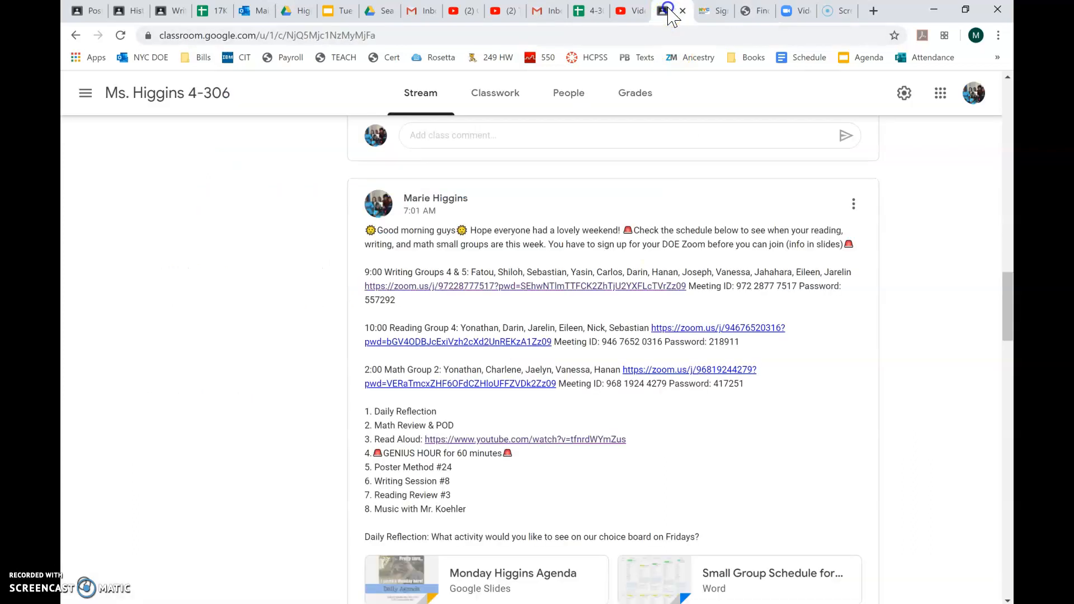
mouse_move(696, 297)
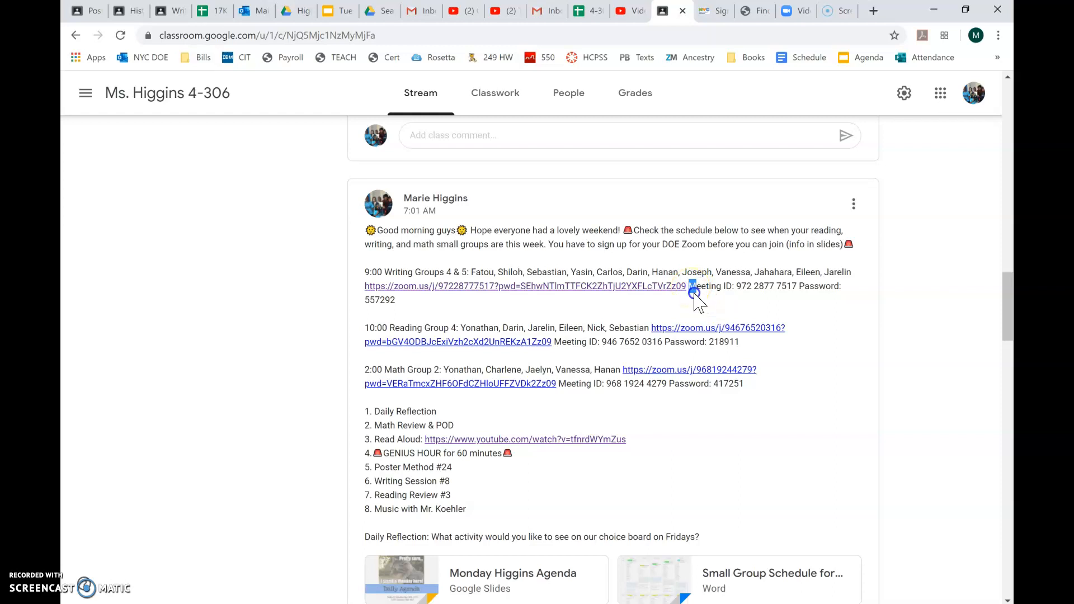
- Highlight the 9:00 group's Meeting ID and password in the Classroom post
drag(689, 286, 395, 300)
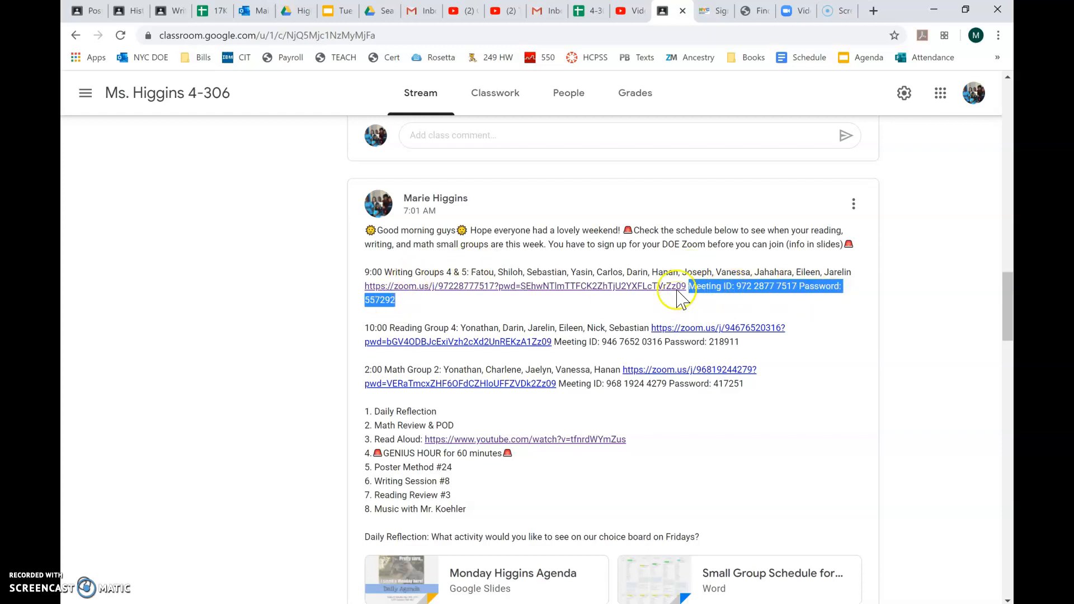
mouse_move(804, 11)
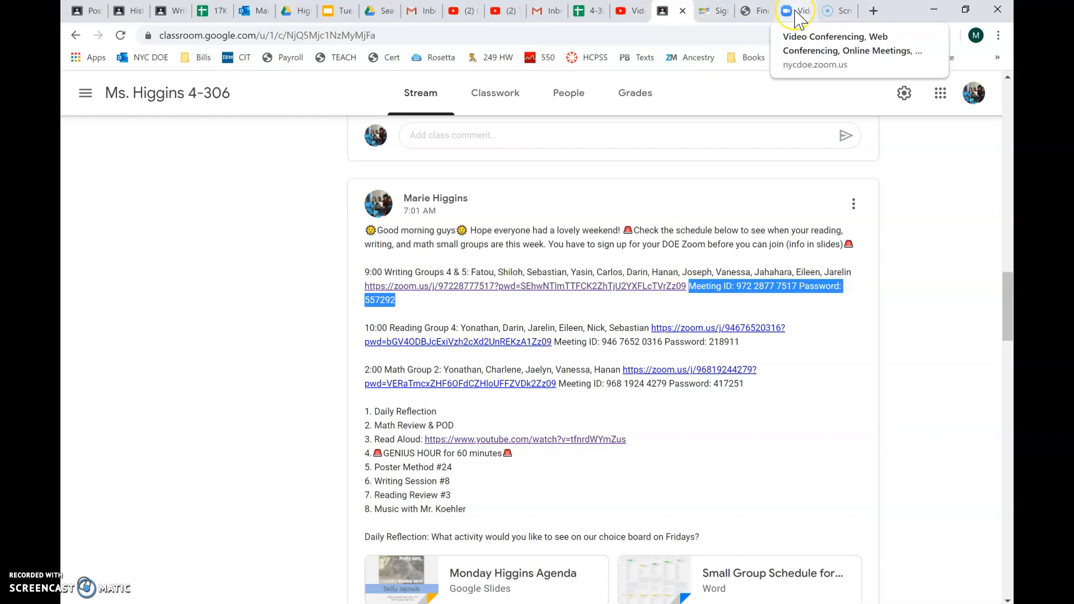
click(792, 10)
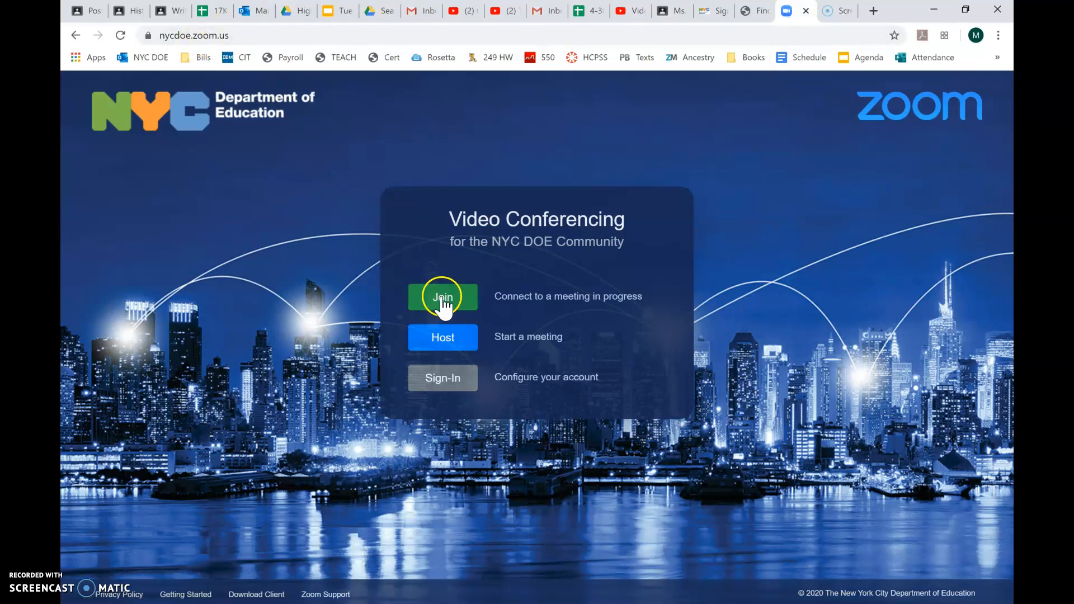
click(442, 297)
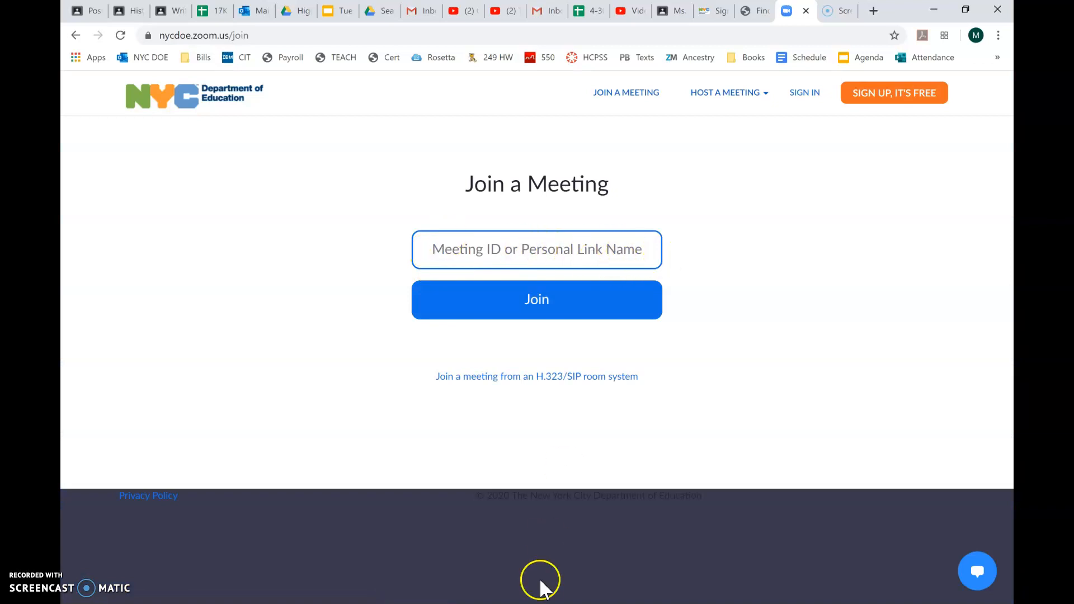
click(669, 11)
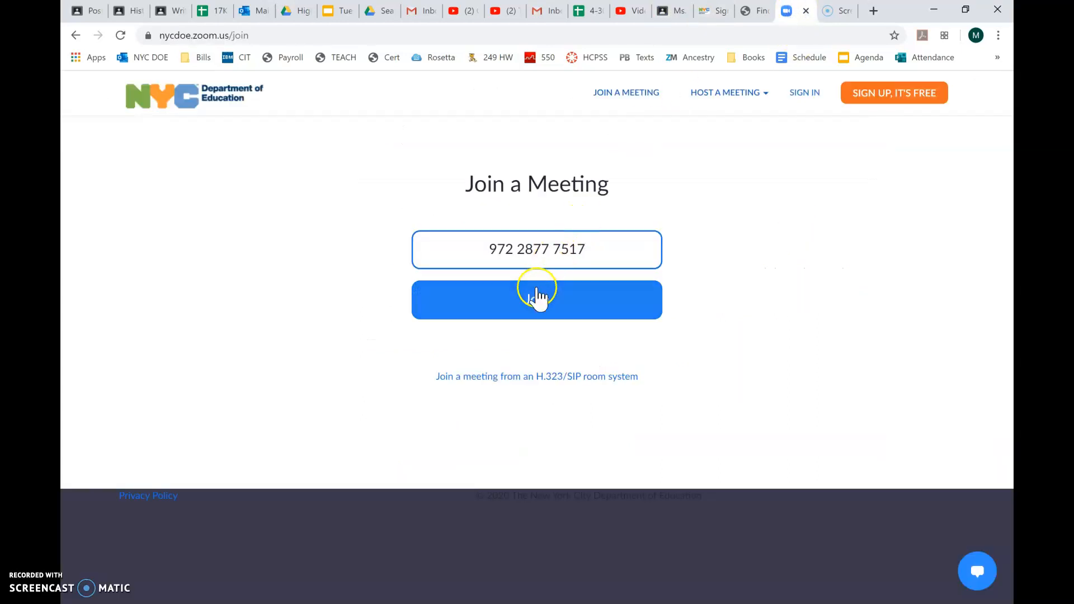
click(536, 300)
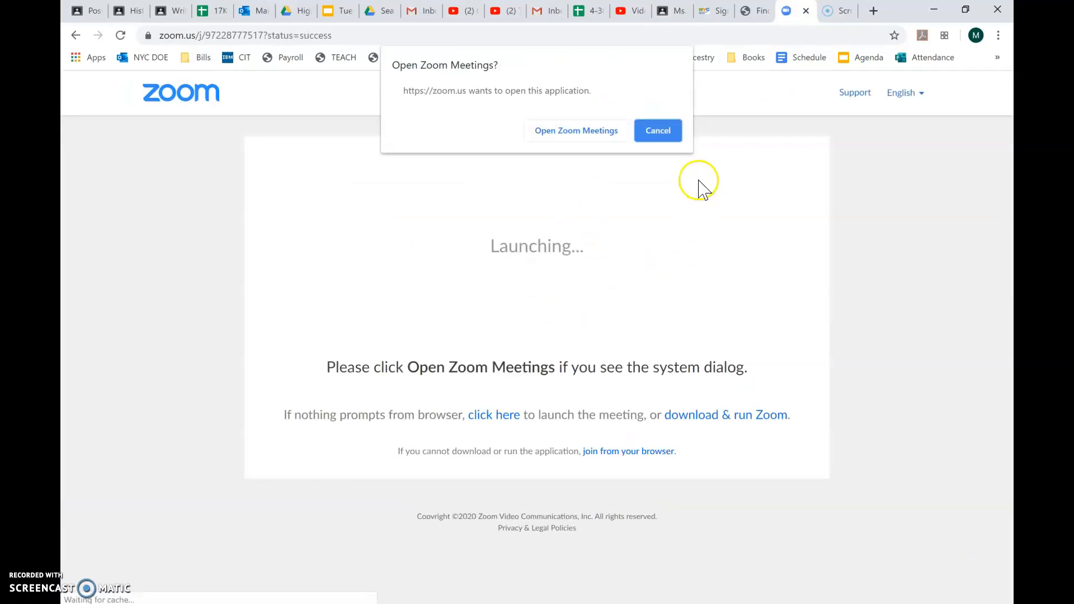
click(658, 130)
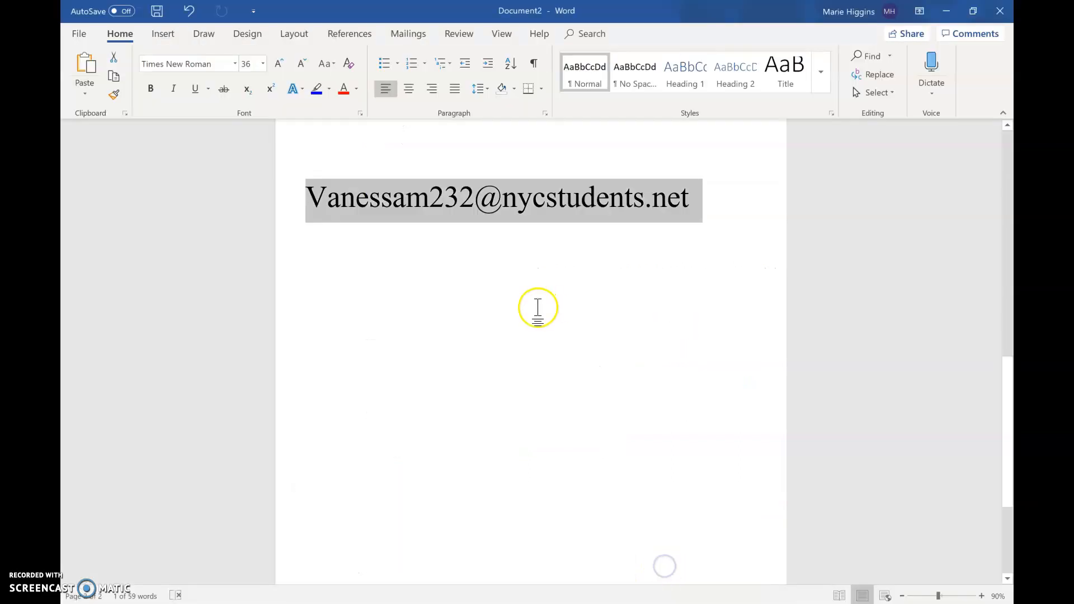
- Type steps 1 and 2: 'Click the link' and 'Enter username & password'
text(1. Click the link)
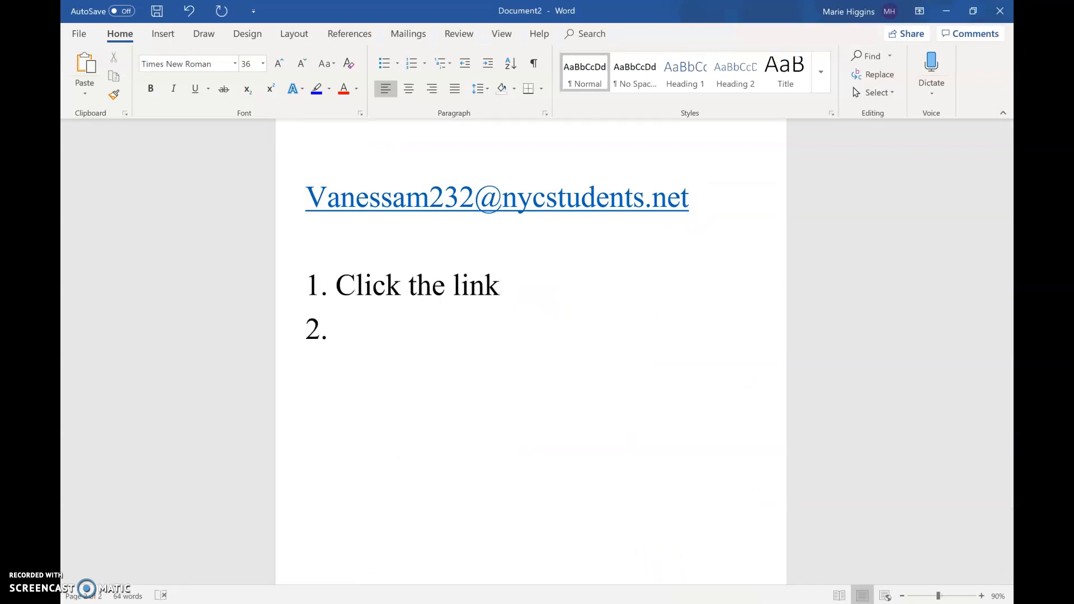
text(Enter username)
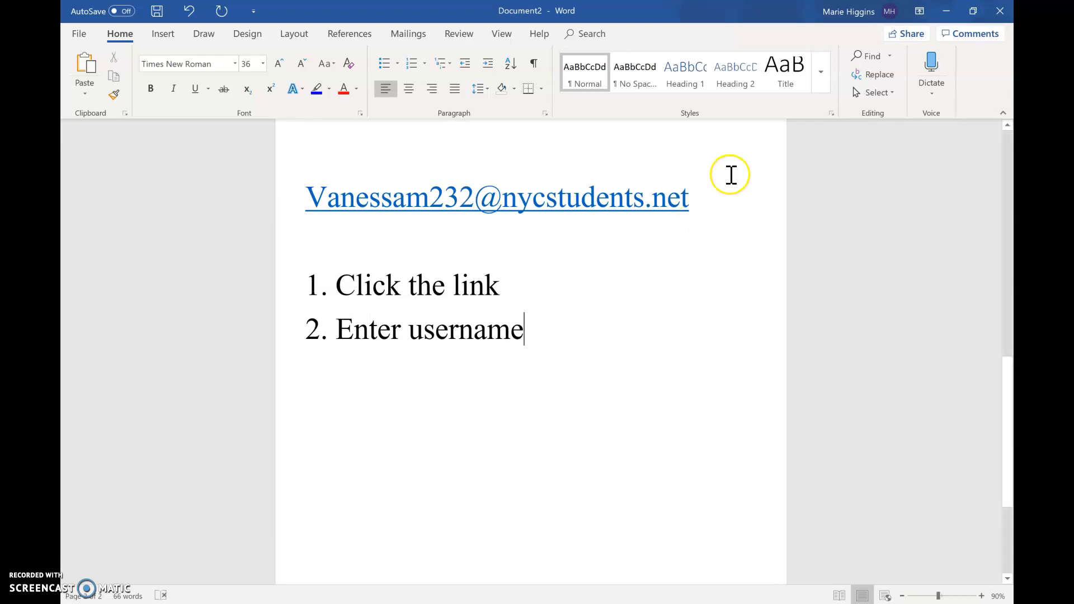
text(& password)
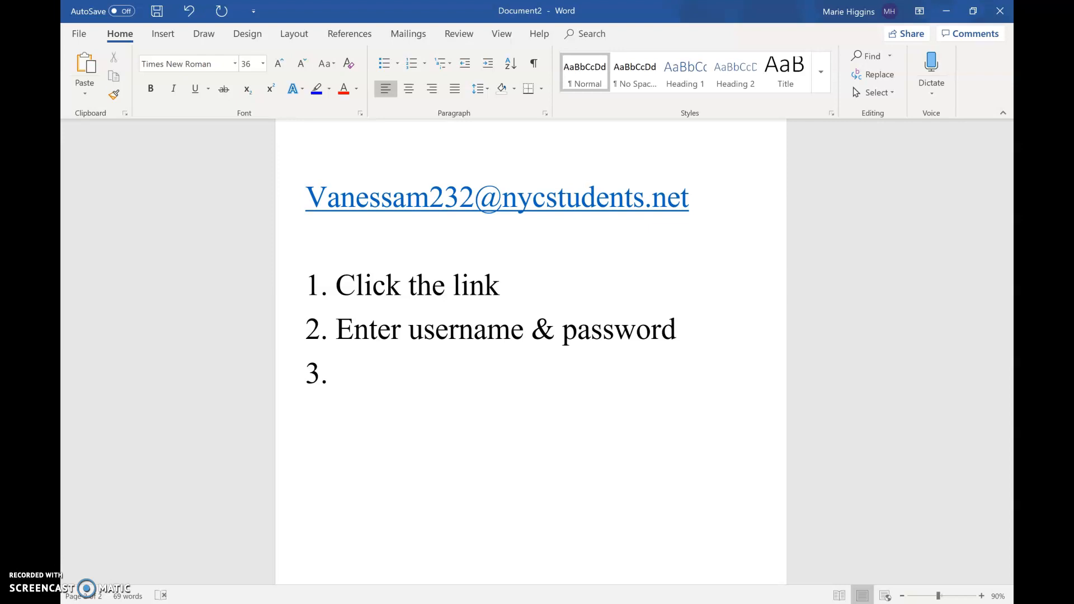
- Add steps 3 and 4: 'Click SSO (single sign-on)' and 'Domain: nycdoe'
text(Click)
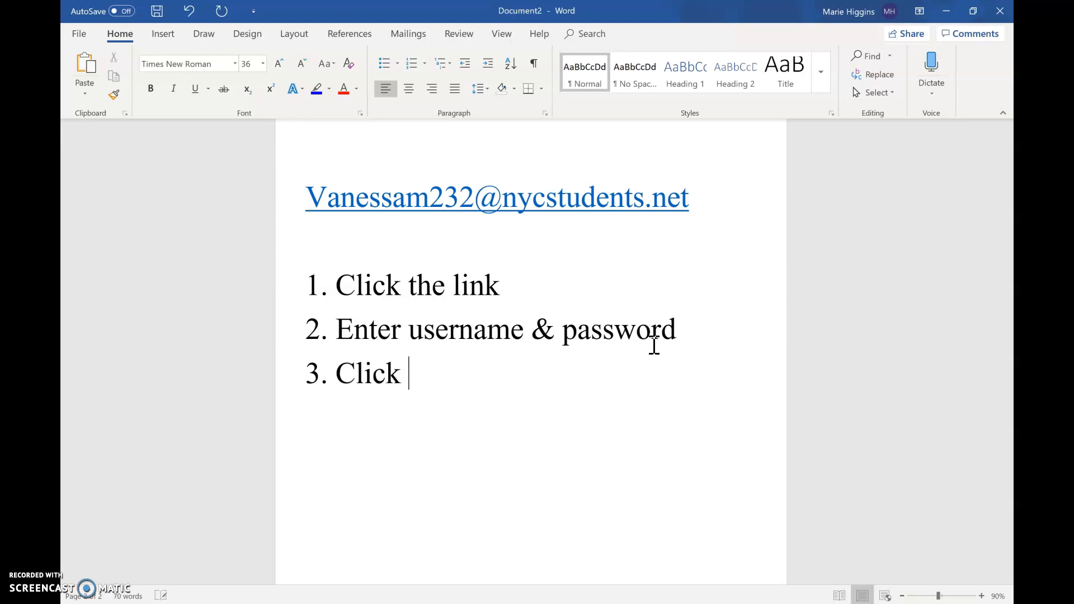
text(SSO (single sin)
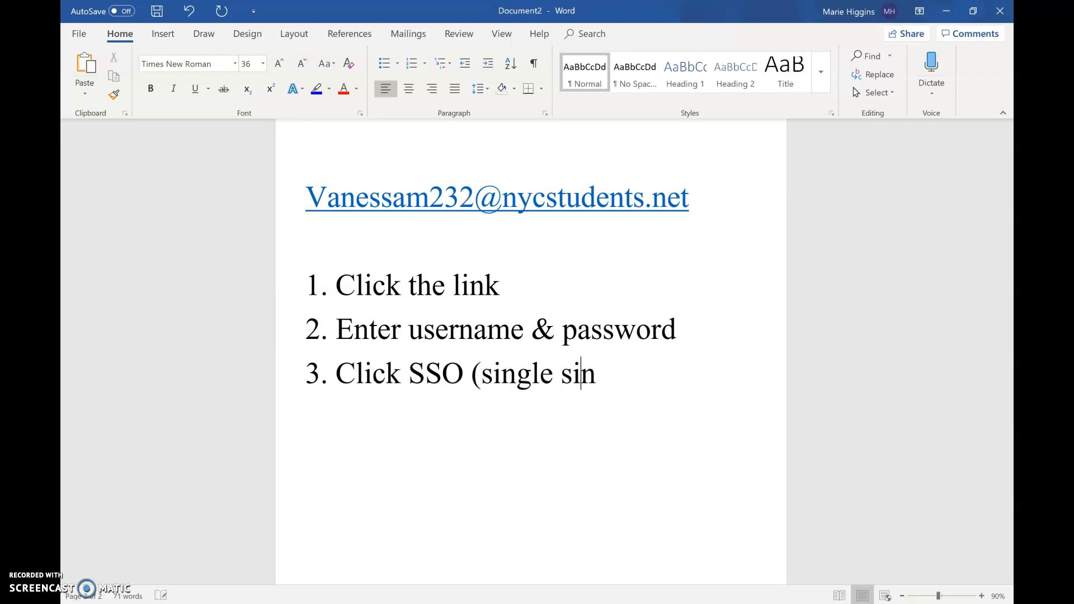
text(gn-on))
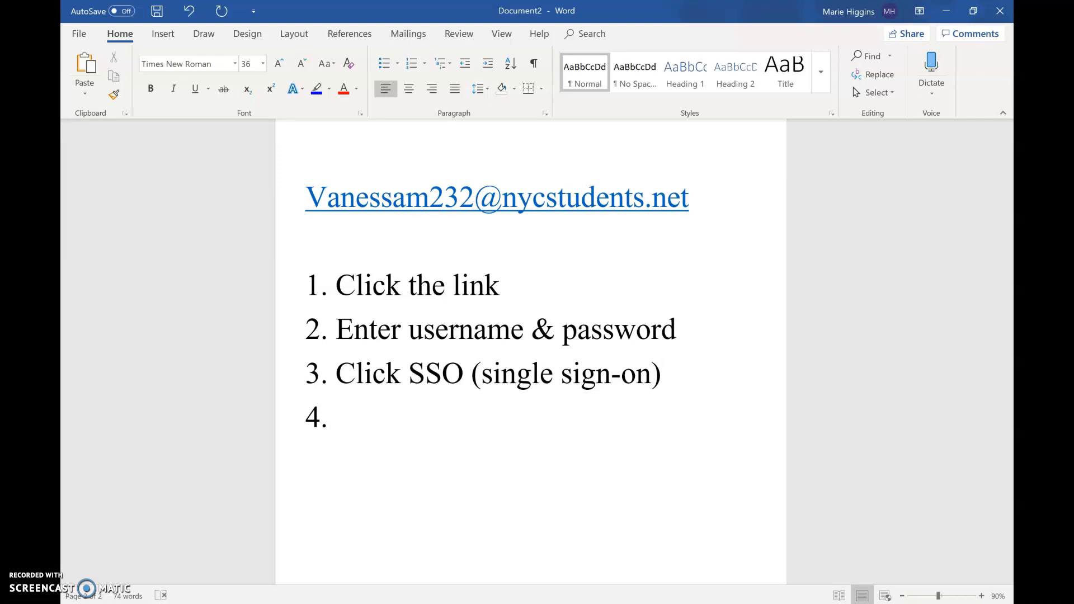
text(Domain: ny)
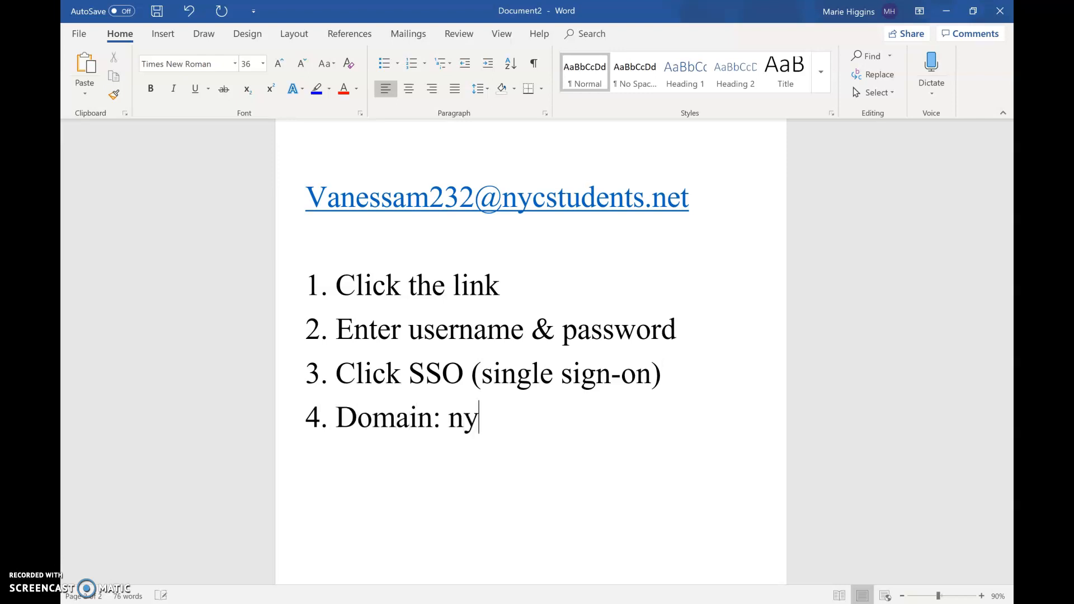
text(cdoe)
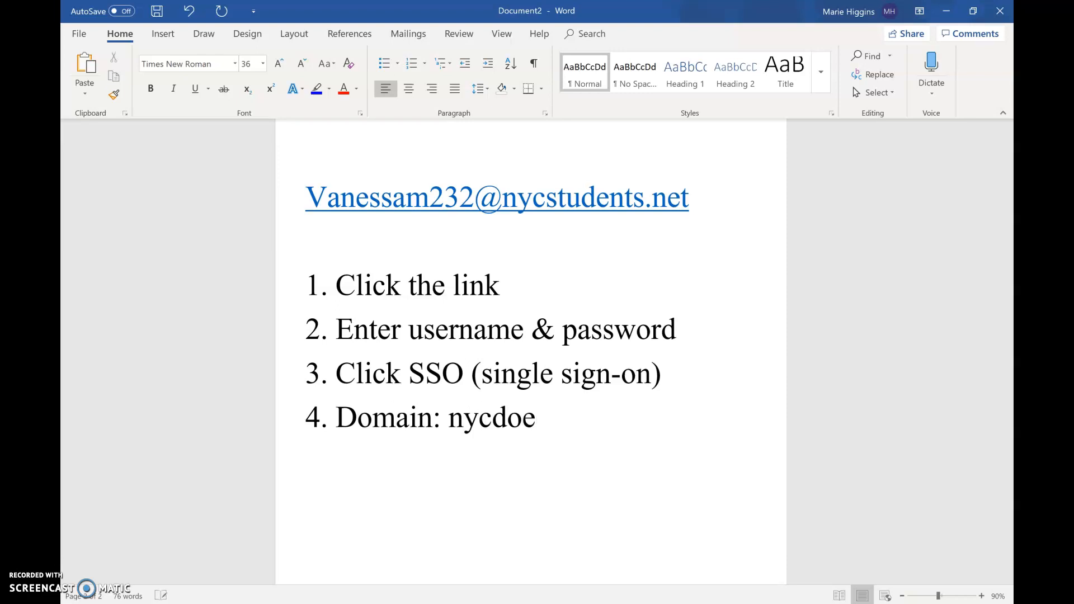
click(537, 418)
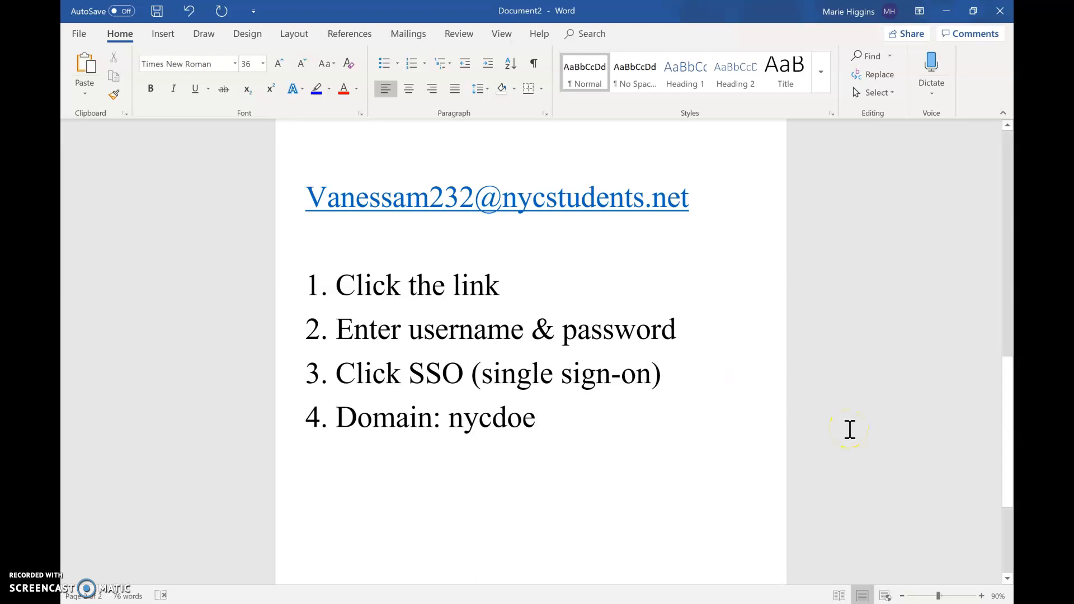
click(535, 418)
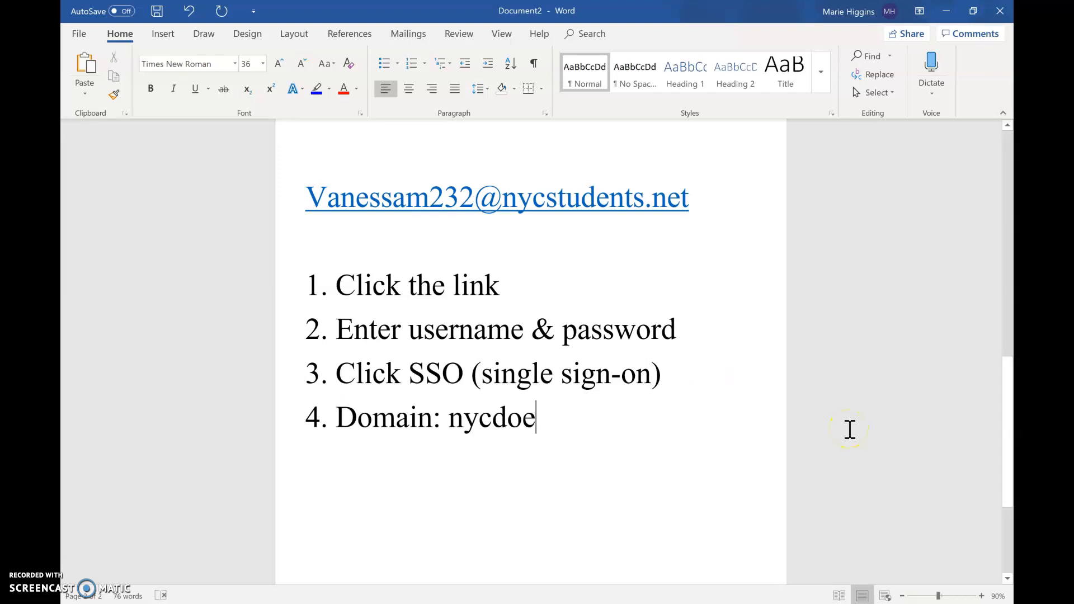